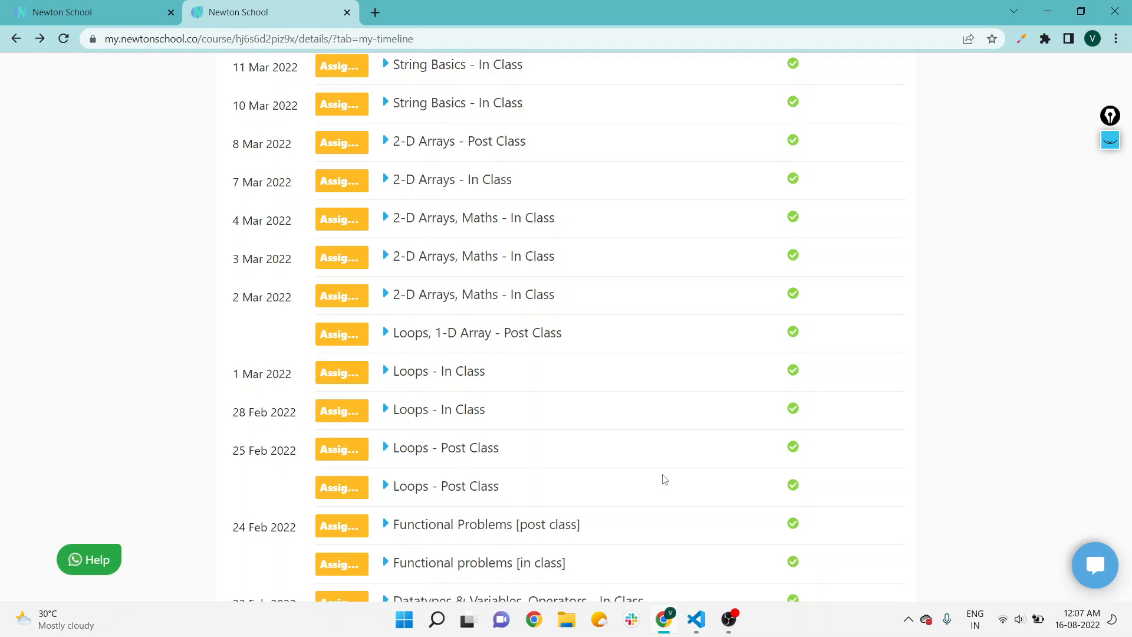
pyautogui.moveTo(515, 454)
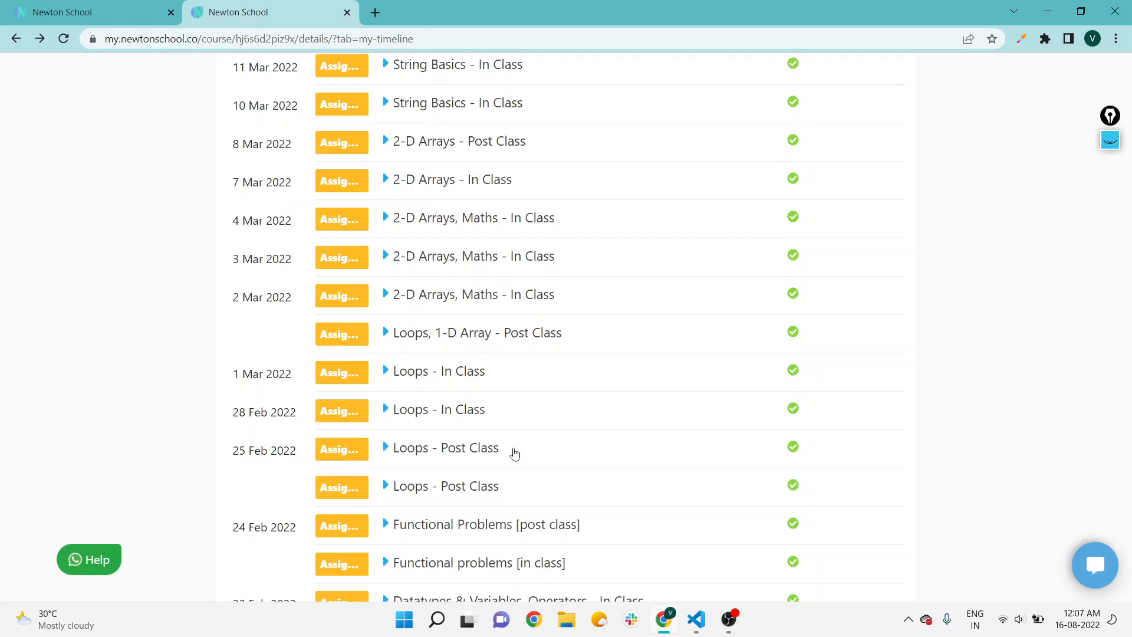
pyautogui.moveTo(439, 419)
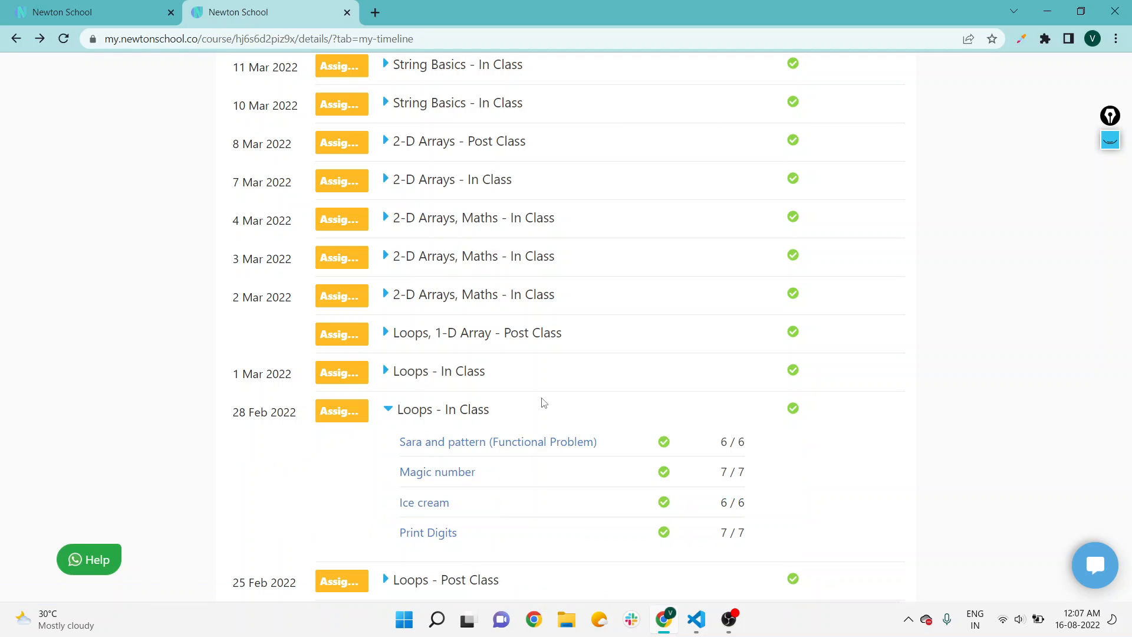
pyautogui.moveTo(480, 462)
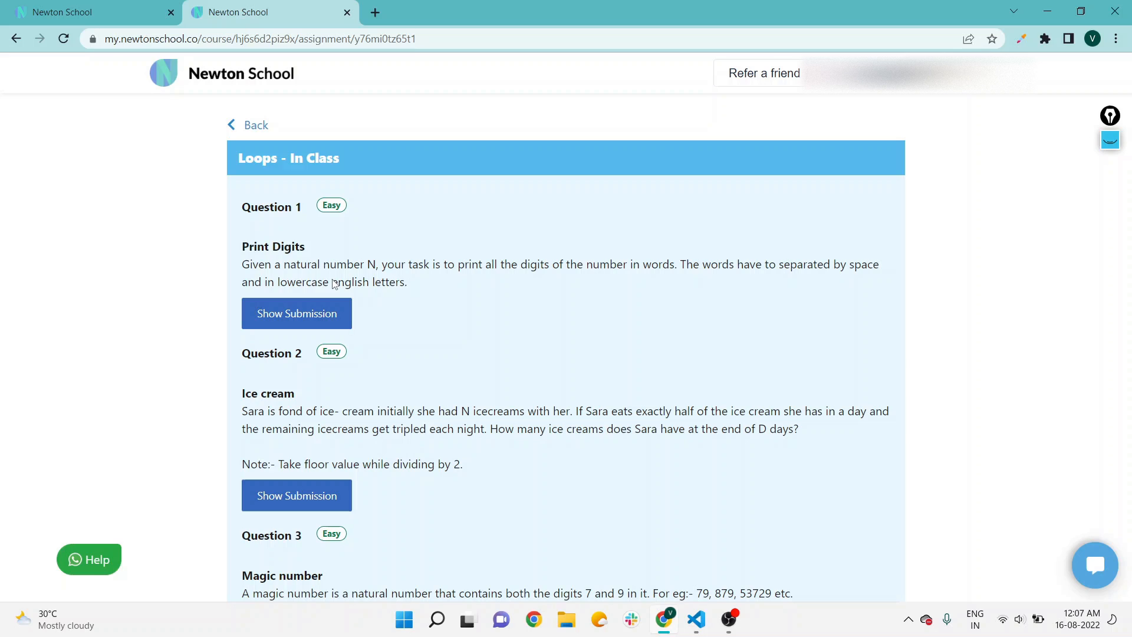
pyautogui.moveTo(319, 405)
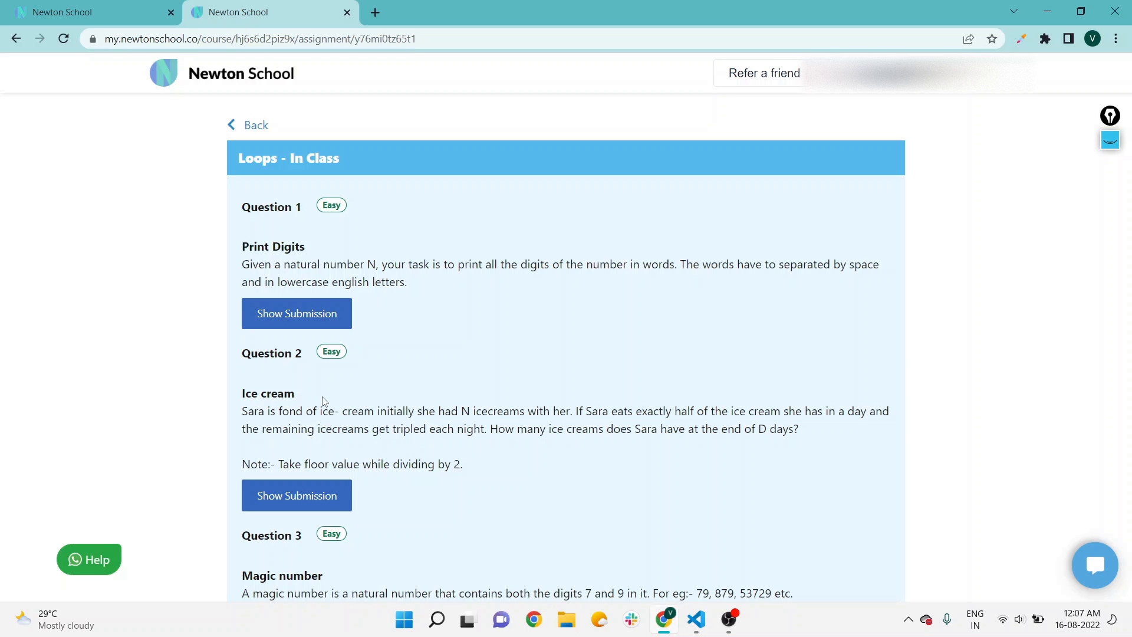
# Open the submitted Java solution for Question 3 'Magic number' via Show Submission
pyautogui.scroll(-3)
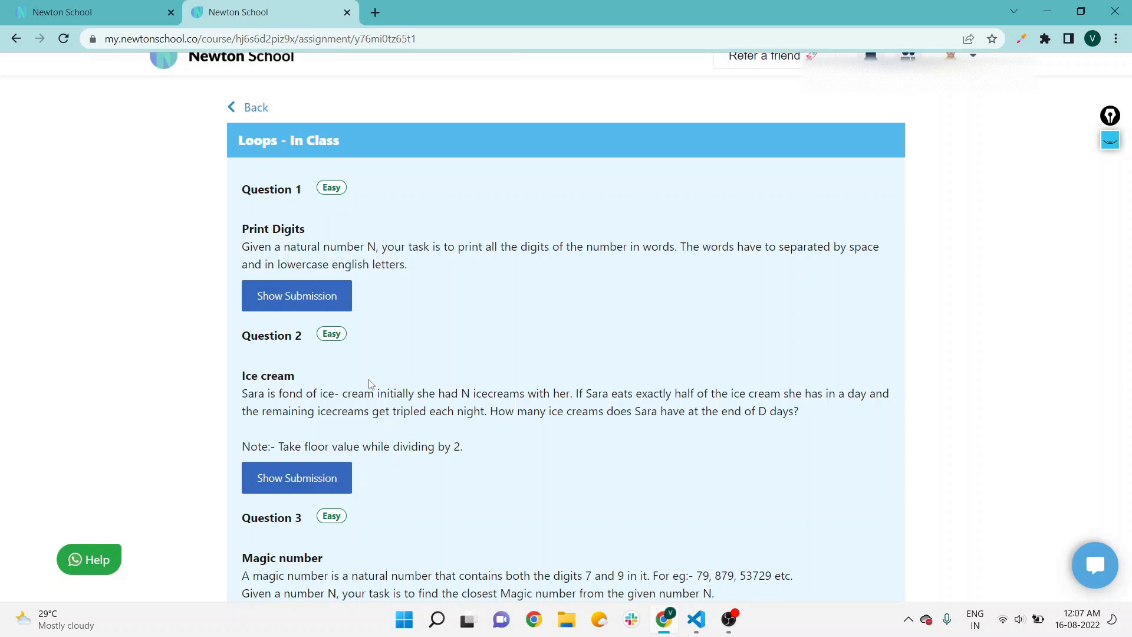
pyautogui.scroll(-3)
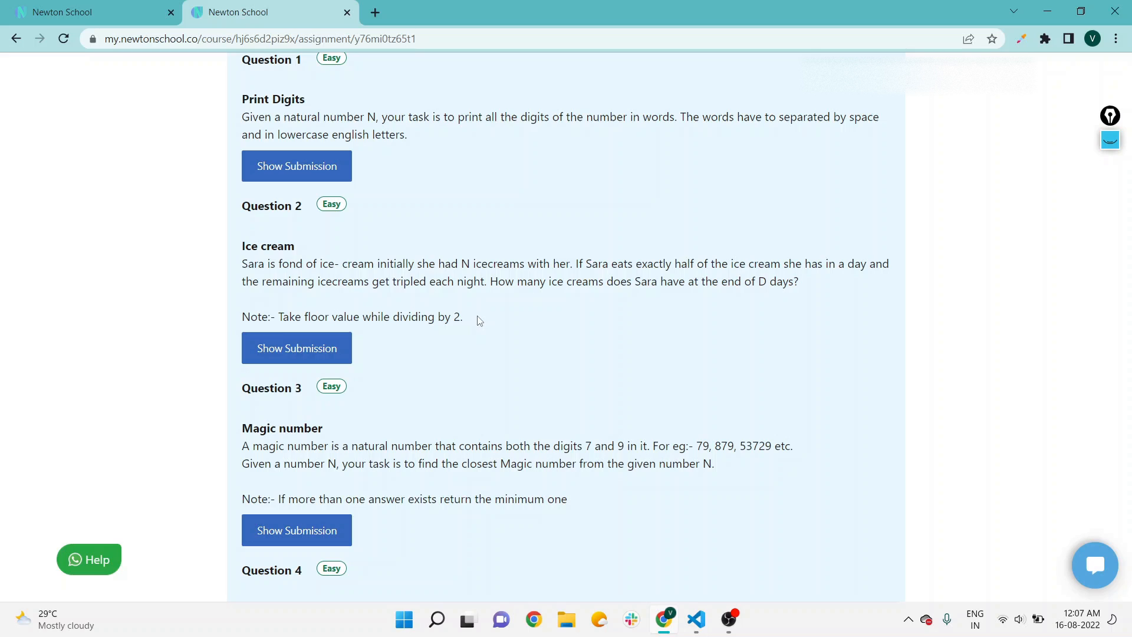
pyautogui.scroll(-3)
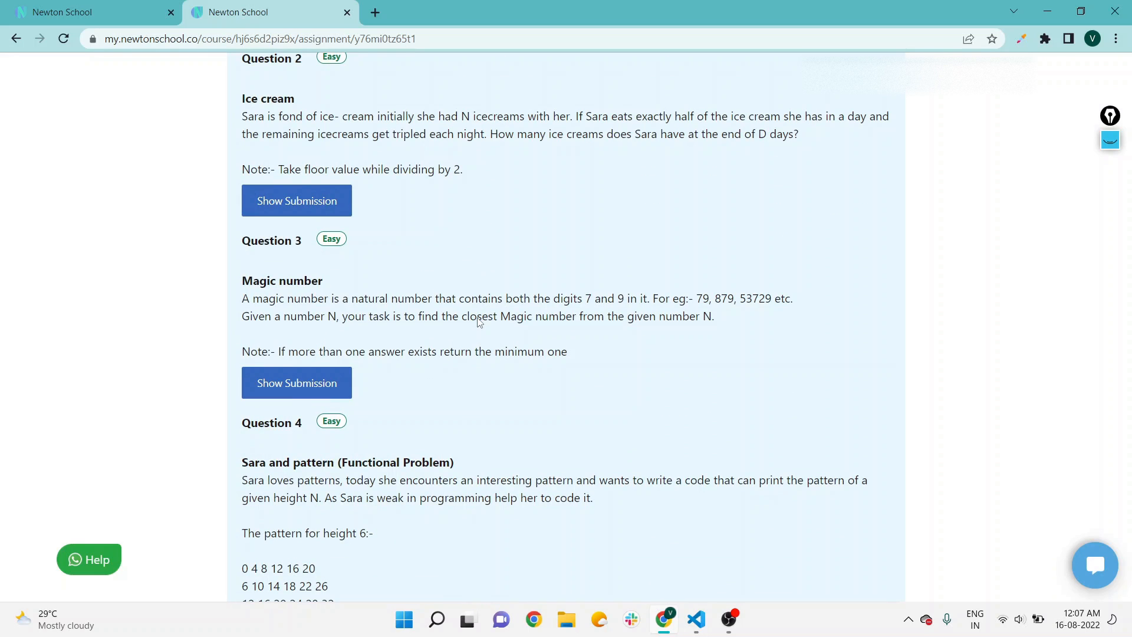
pyautogui.click(296, 383)
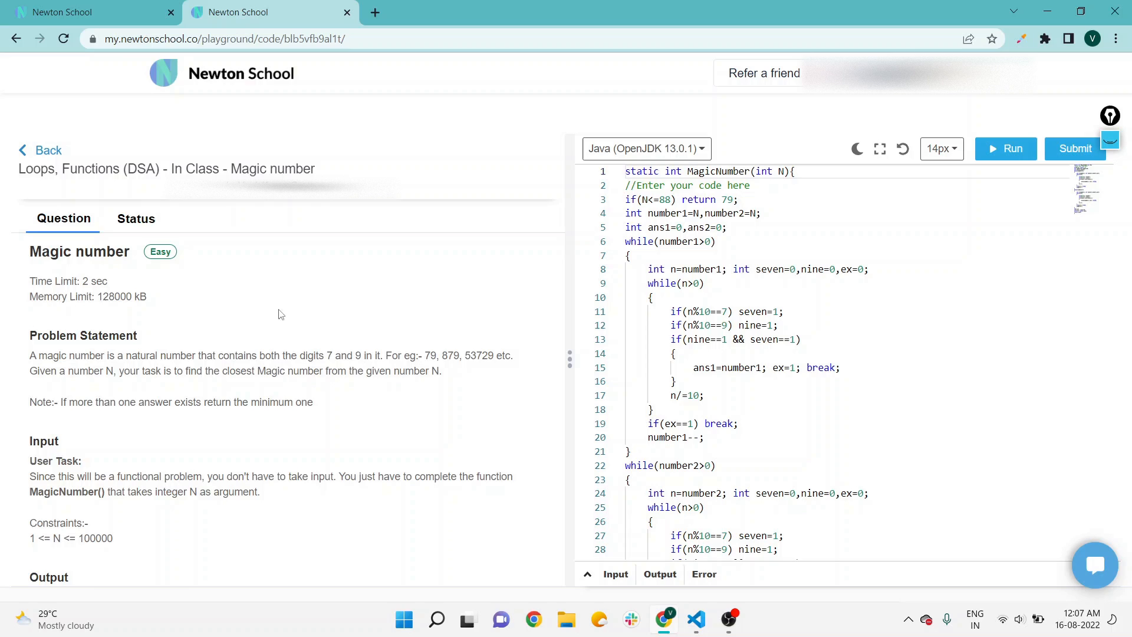
pyautogui.scroll(-3)
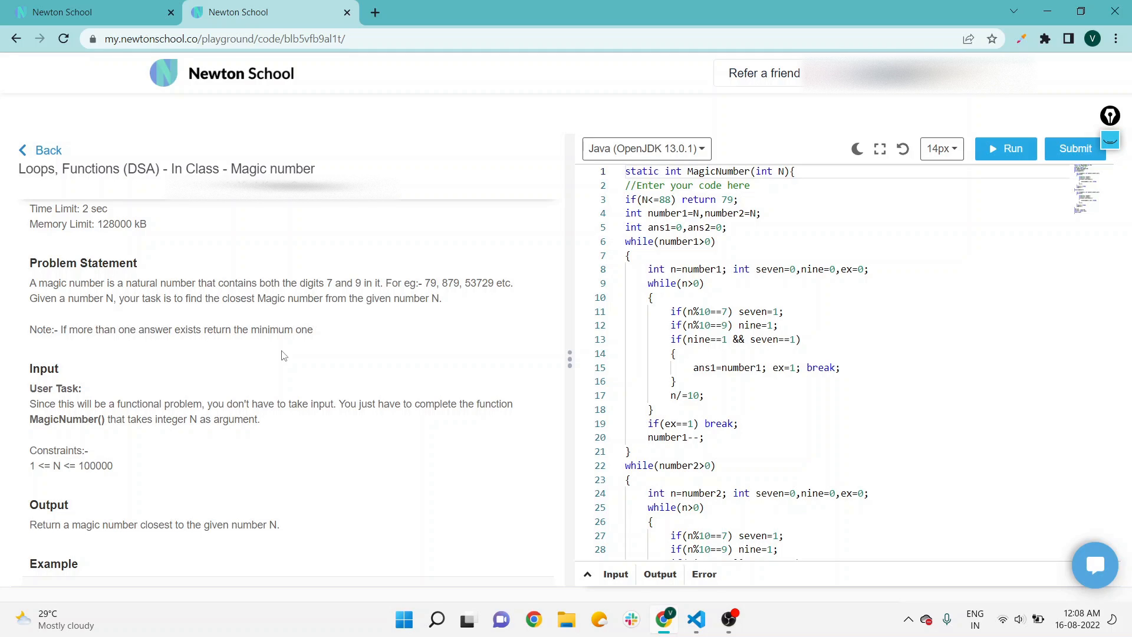
pyautogui.moveTo(309, 368)
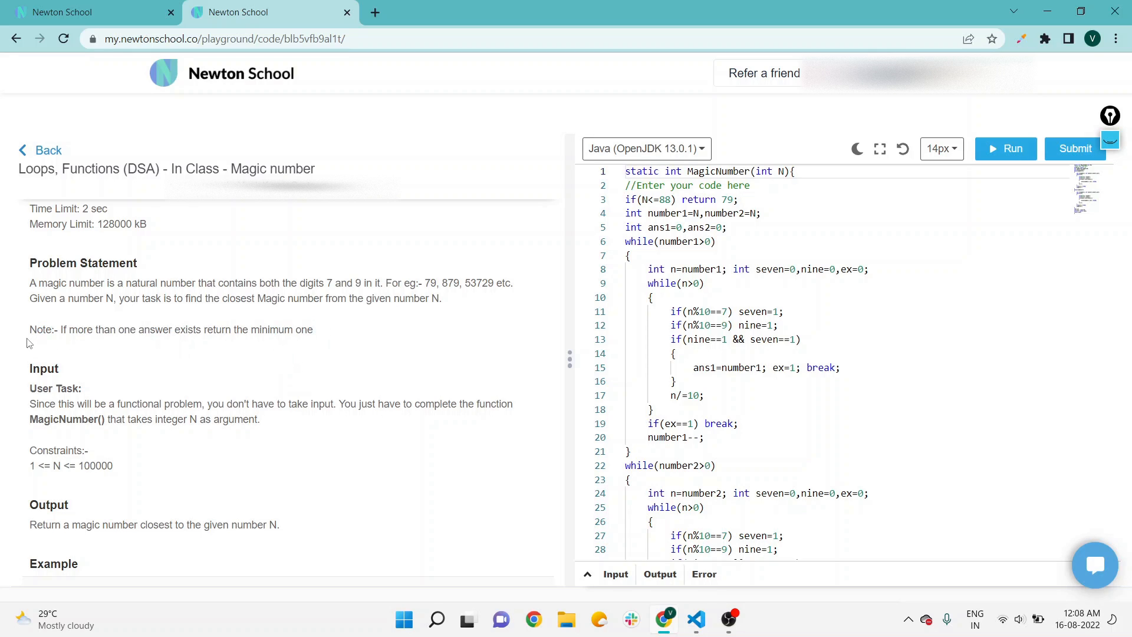
pyautogui.moveTo(36, 329); pyautogui.dragTo(314, 329)
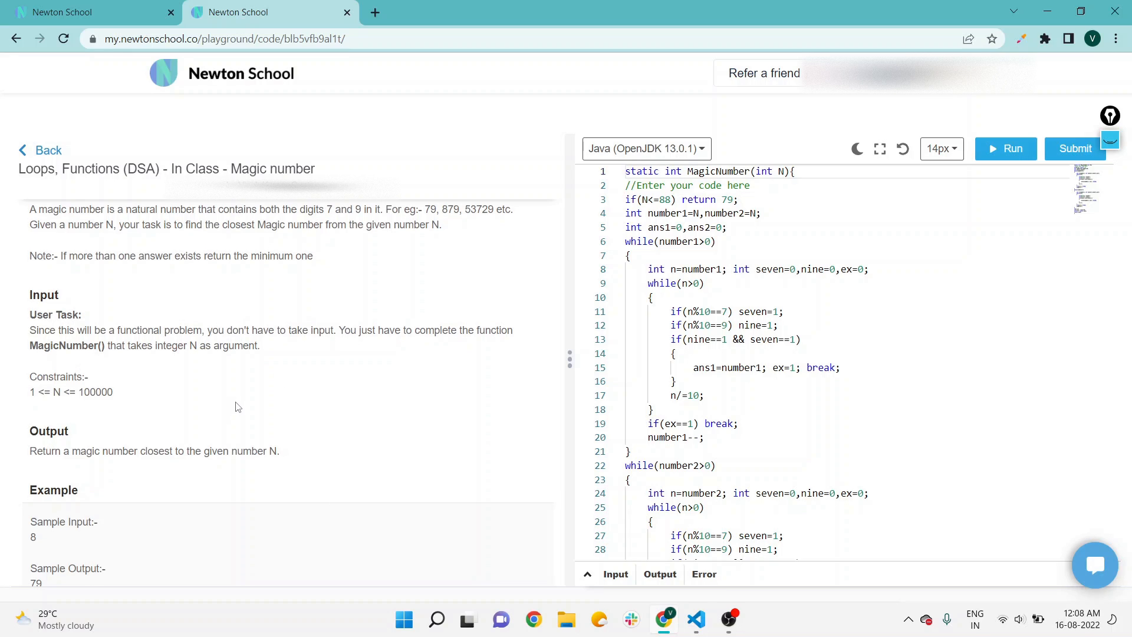
pyautogui.moveTo(368, 316)
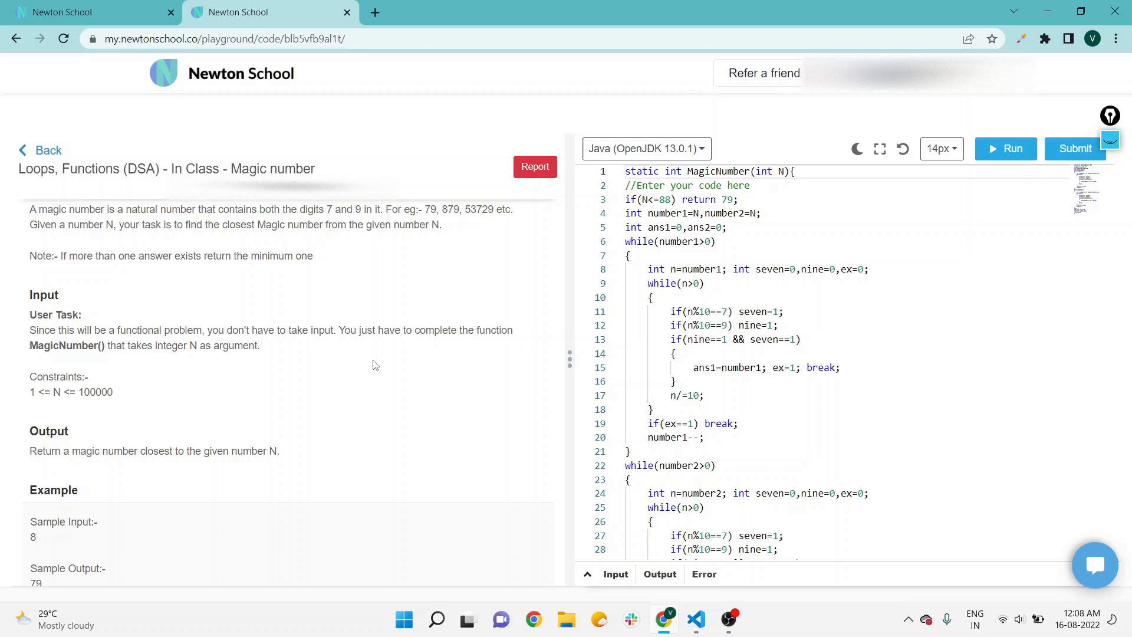
pyautogui.scroll(-3)
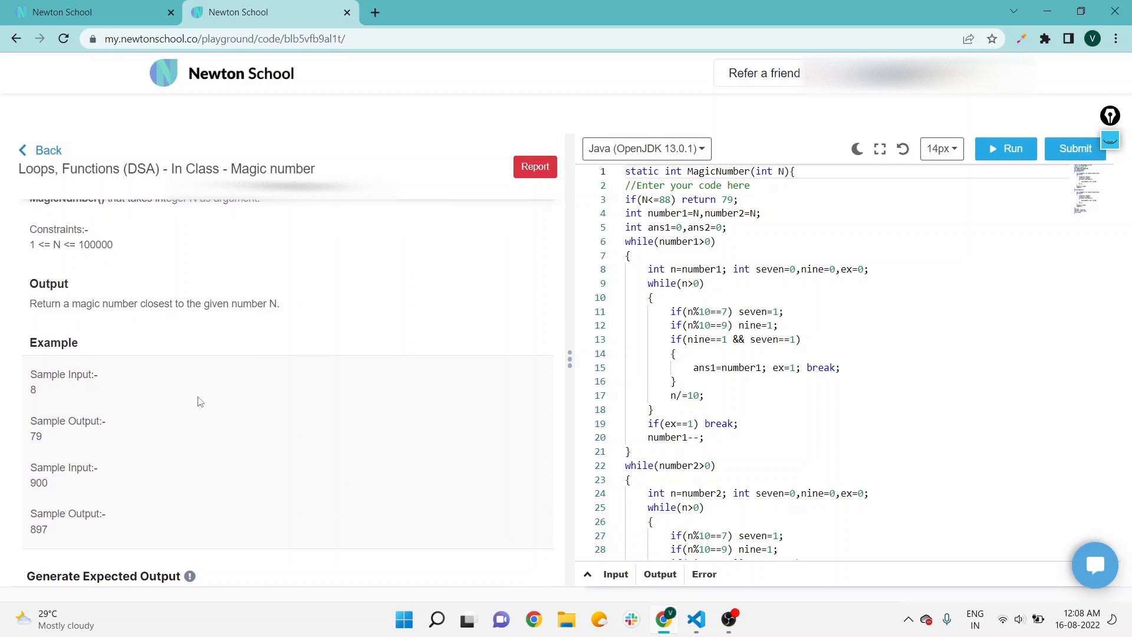
pyautogui.moveTo(52, 395)
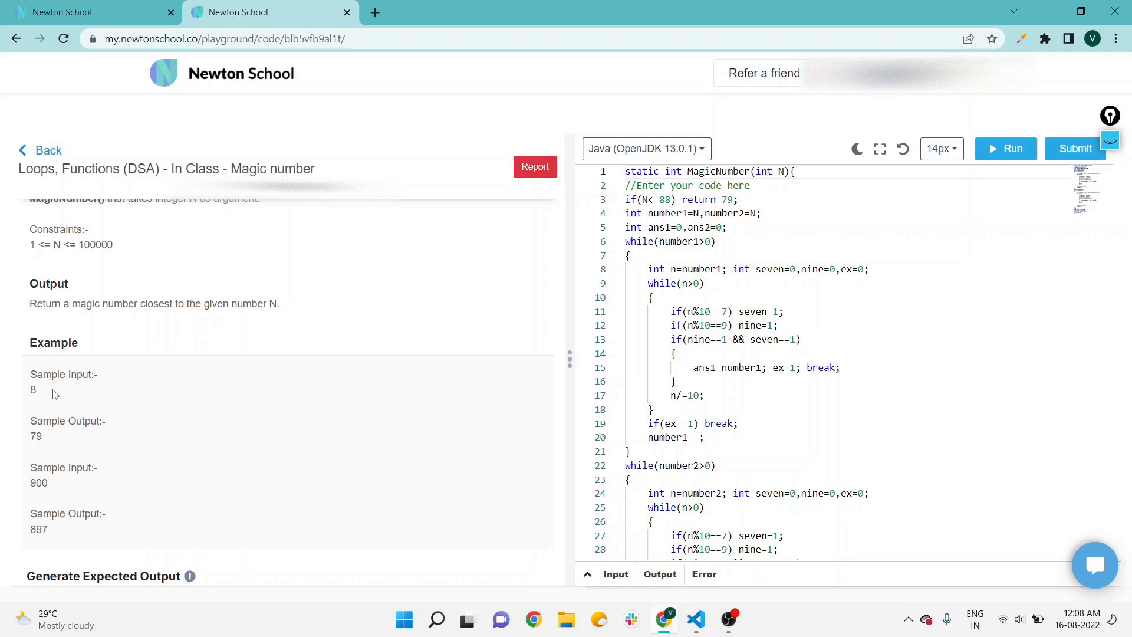
pyautogui.moveTo(49, 437)
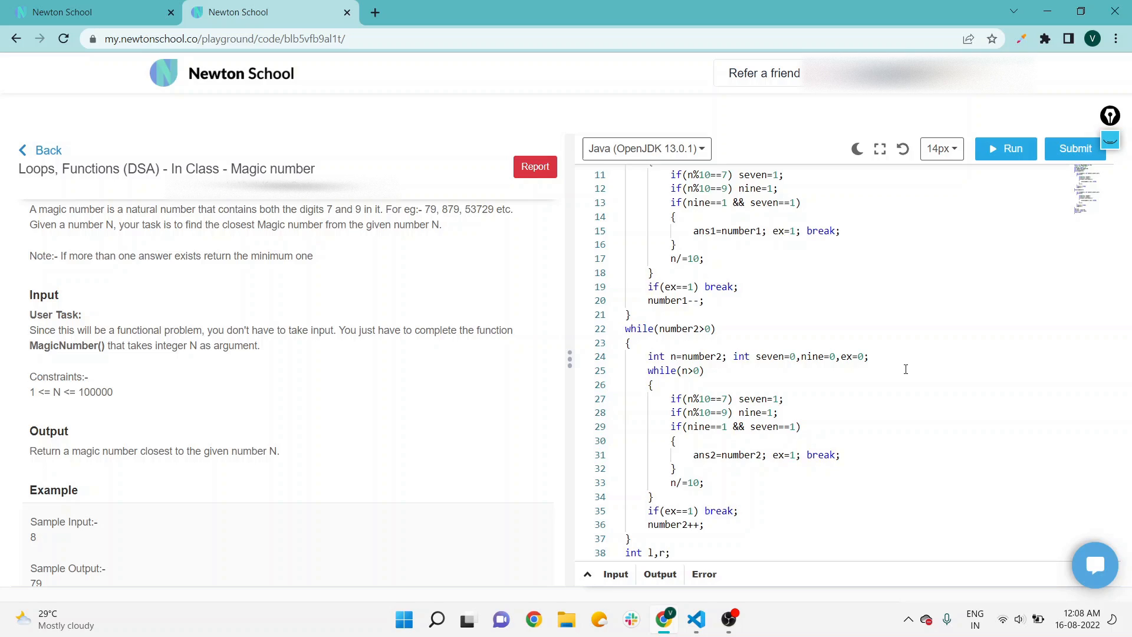
pyautogui.scroll(3)
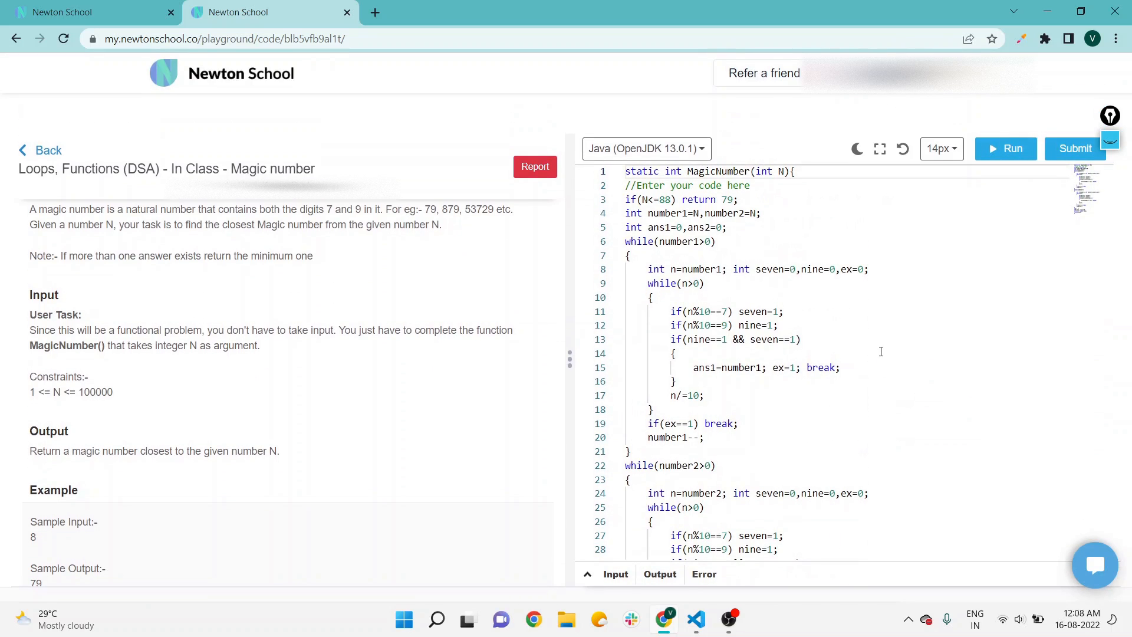